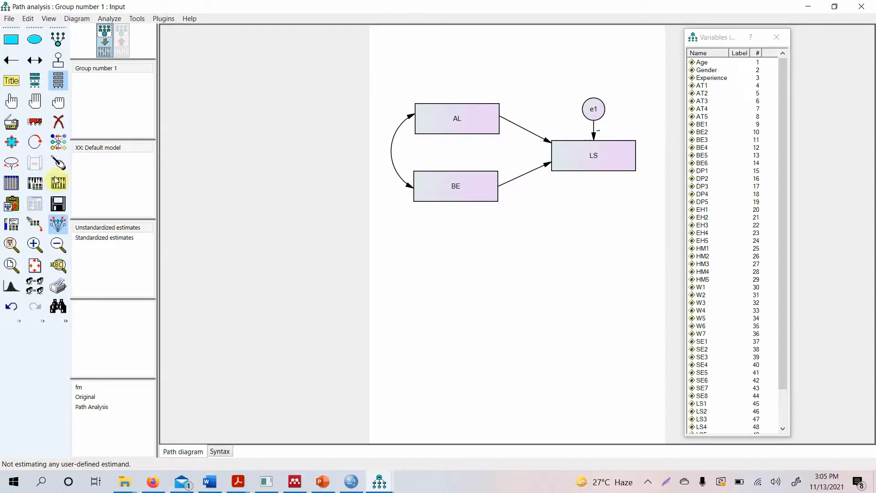
pyautogui.moveTo(58, 184)
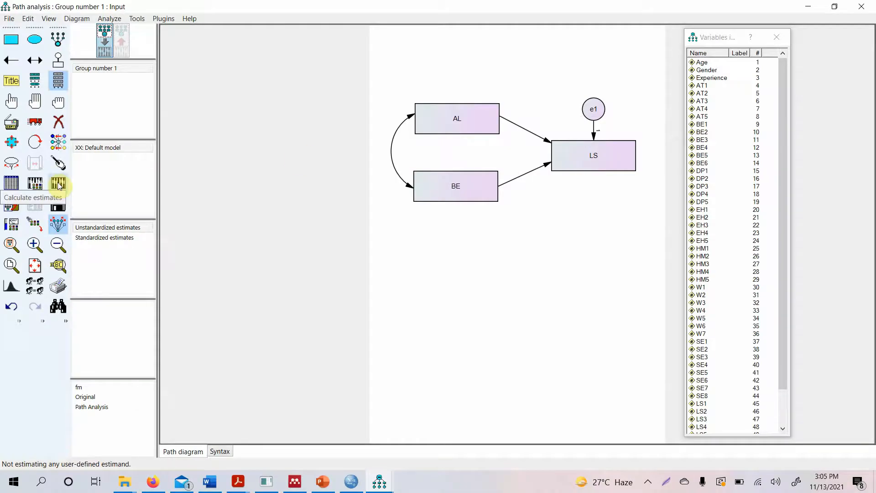
# Estimate the AL, BE → LS model and show estimates with weights 0.12 and 0.47
pyautogui.click(58, 184)
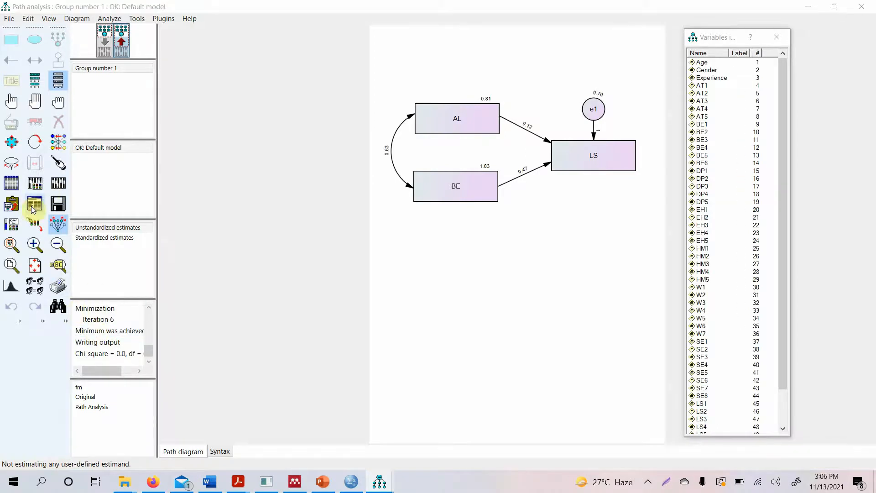
pyautogui.click(34, 204)
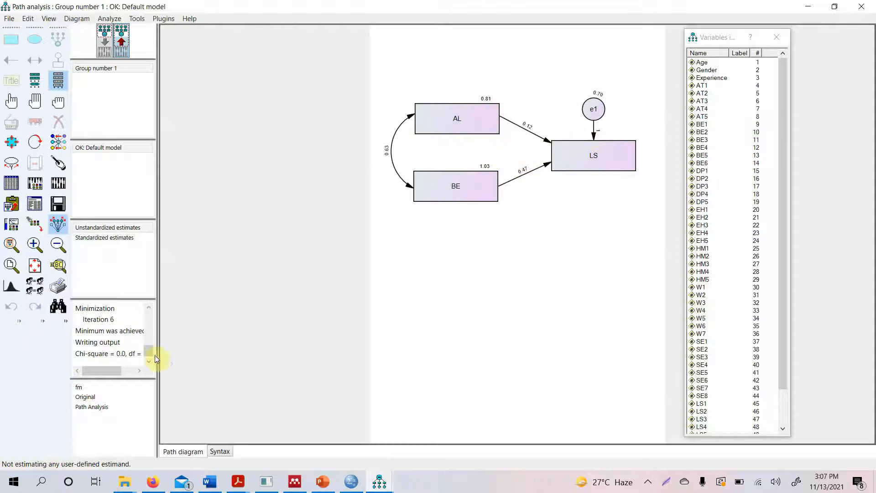
# Fix the BE → LS regression weight to 1 and open the text output
pyautogui.click(108, 353)
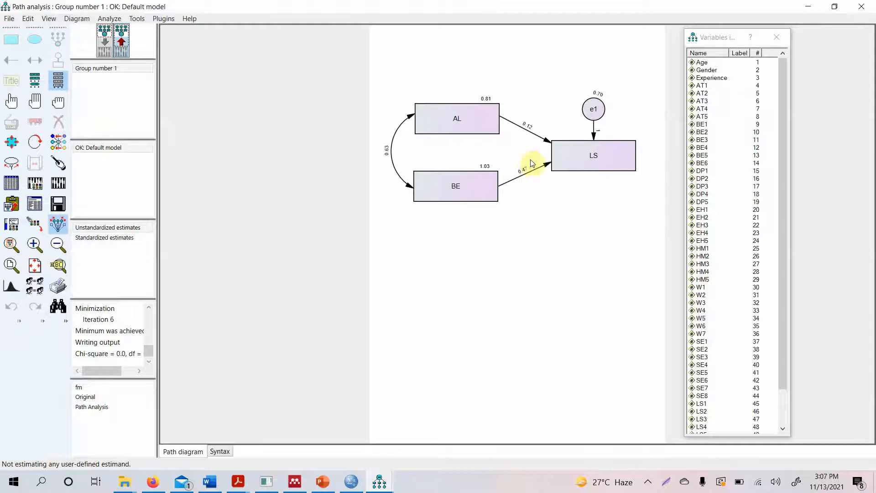
pyautogui.doubleClick(529, 163)
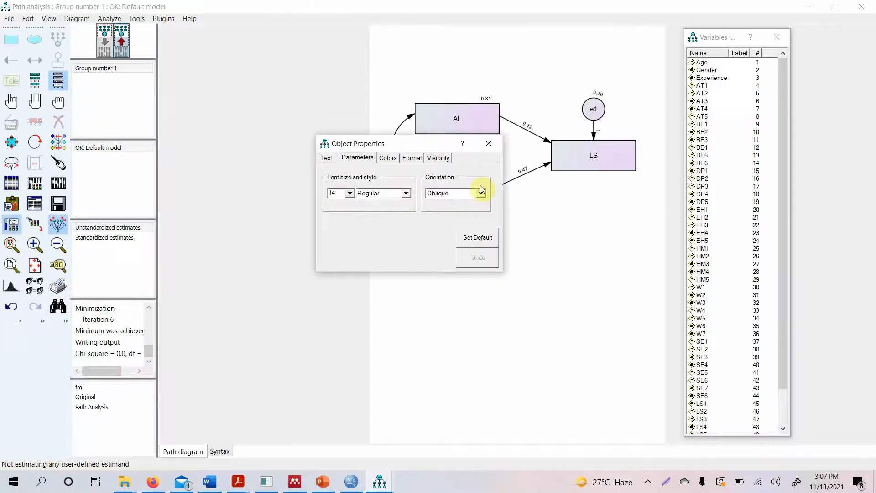
pyautogui.click(487, 143)
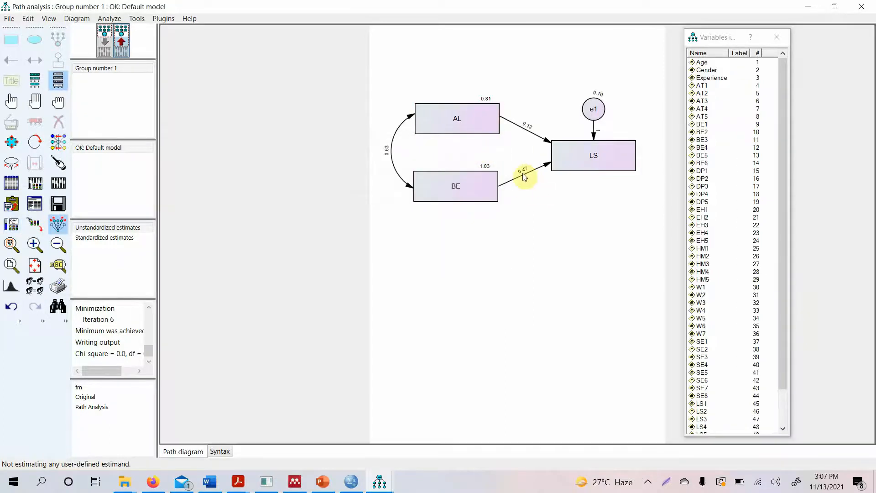
pyautogui.moveTo(549, 167)
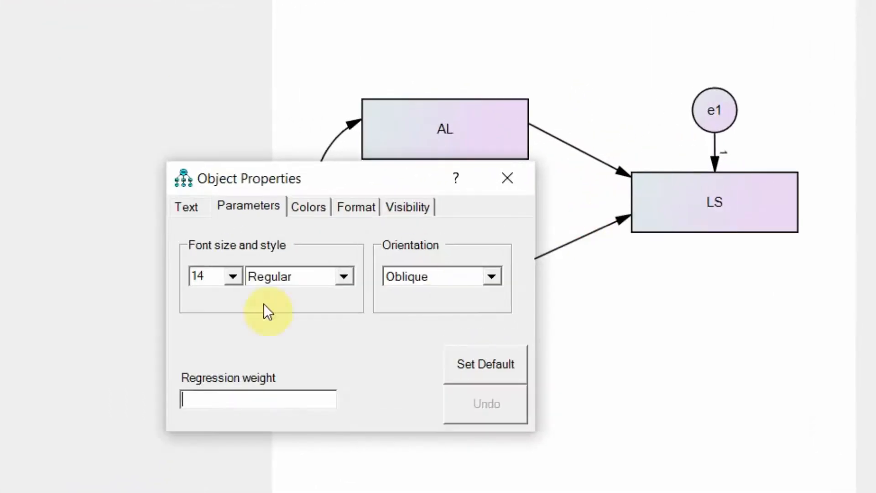
pyautogui.moveTo(199, 397)
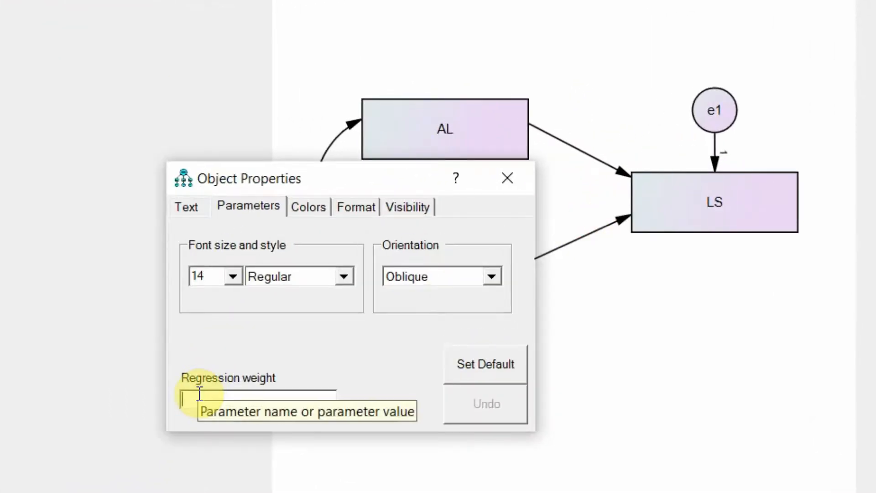
pyautogui.write('1')
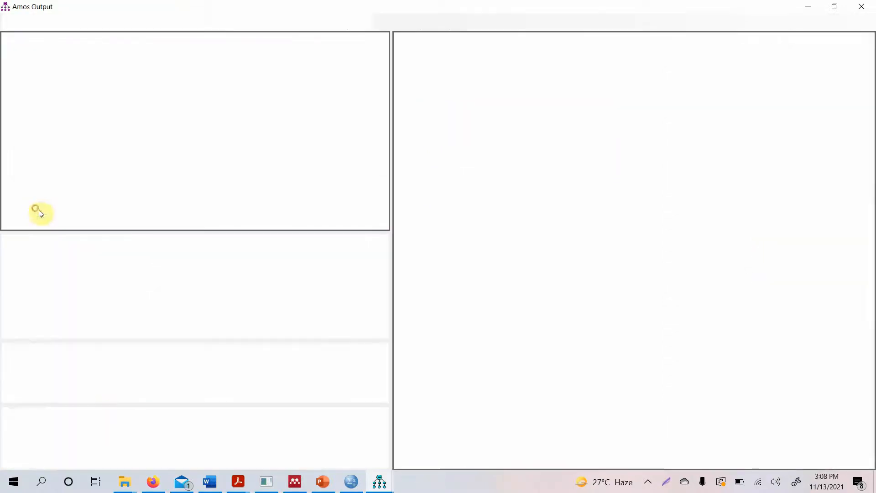
# Review Notes for Model (1 df) and the Model Fit summary (chi-square 69.394, RMSEA .441)
pyautogui.click(39, 94)
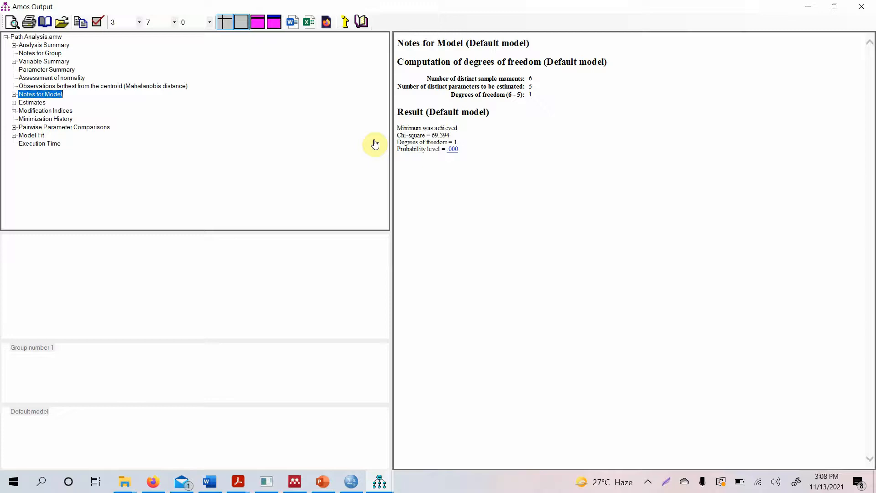
pyautogui.click(31, 135)
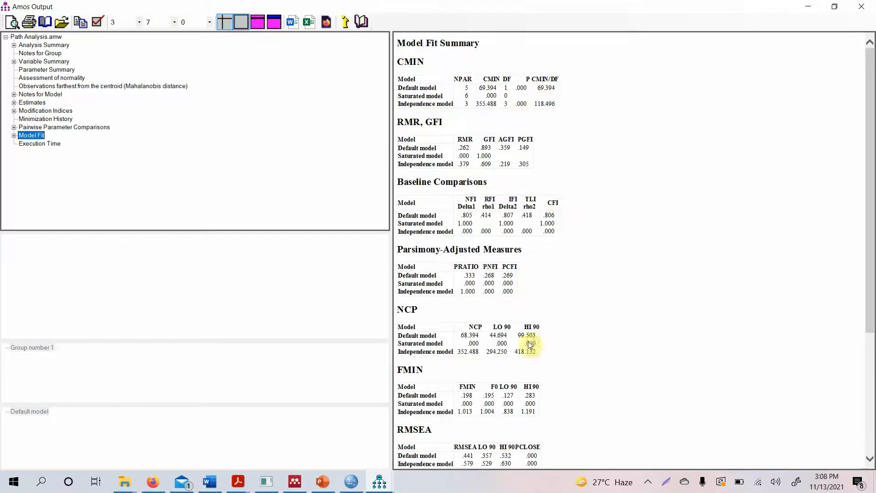
pyautogui.scroll(-3)
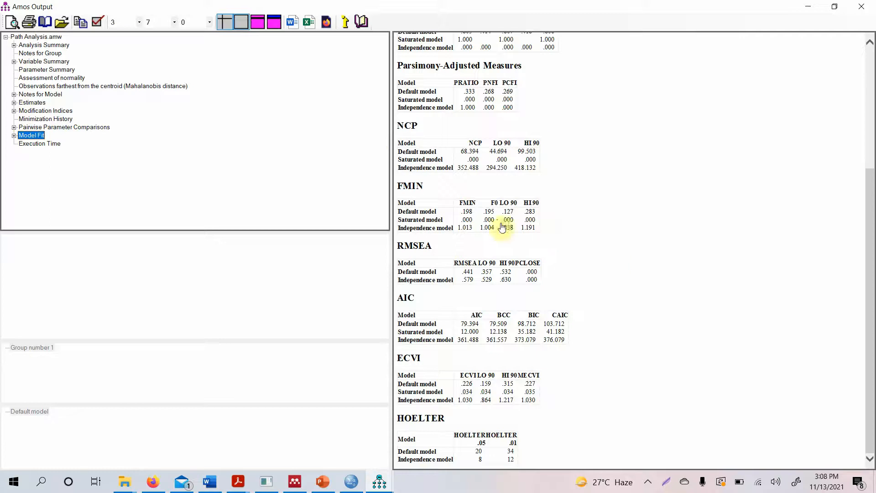
pyautogui.moveTo(531, 203)
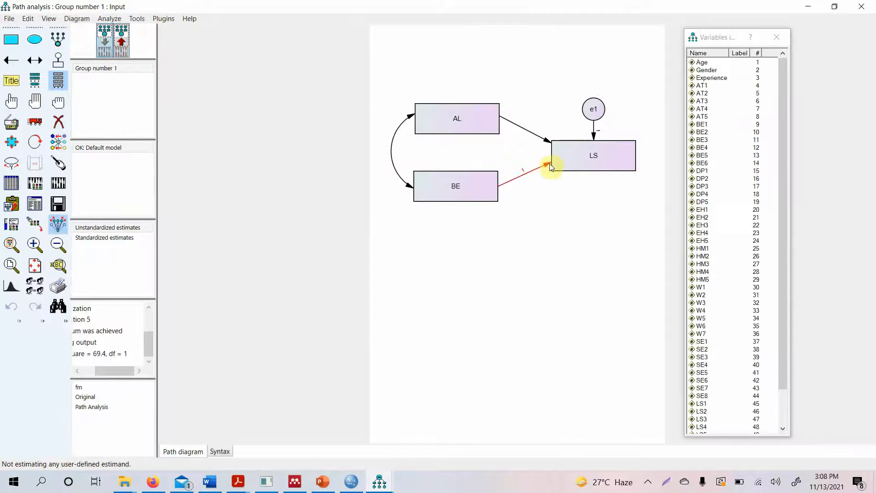
# Clear the BE → LS regression weight of 1 in the path properties
pyautogui.doubleClick(545, 164)
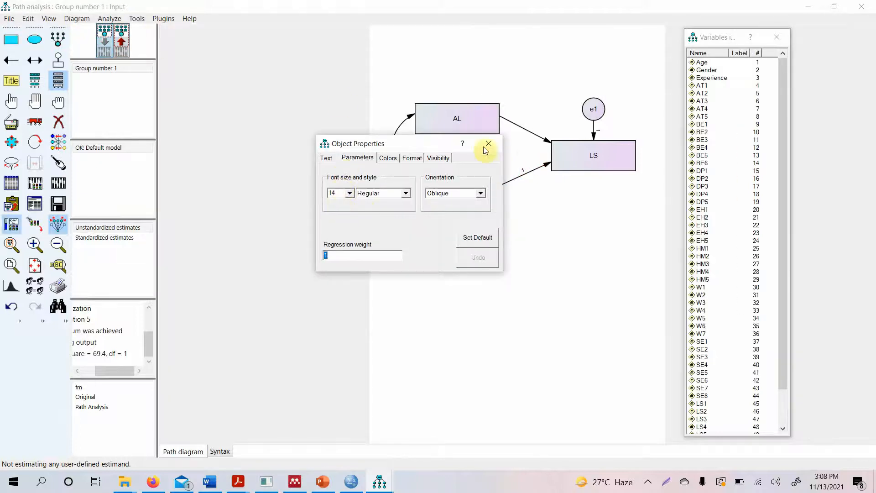
pyautogui.click(488, 144)
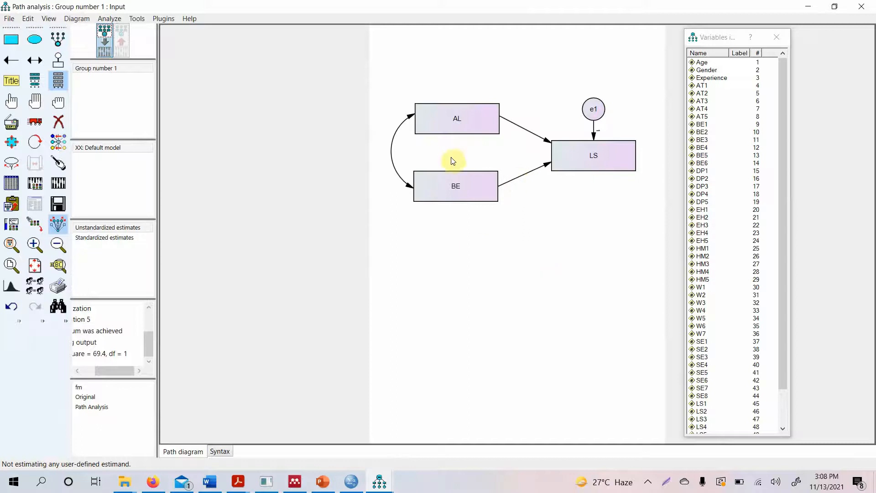
pyautogui.moveTo(413, 199)
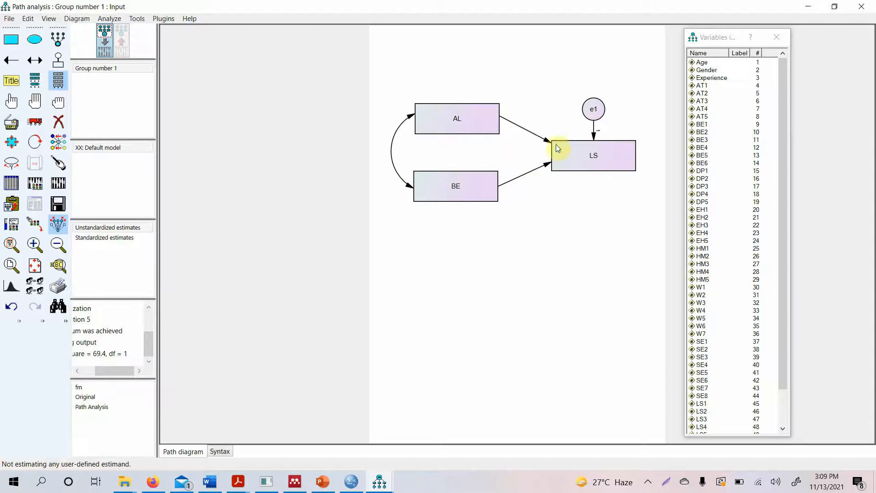
pyautogui.moveTo(510, 171)
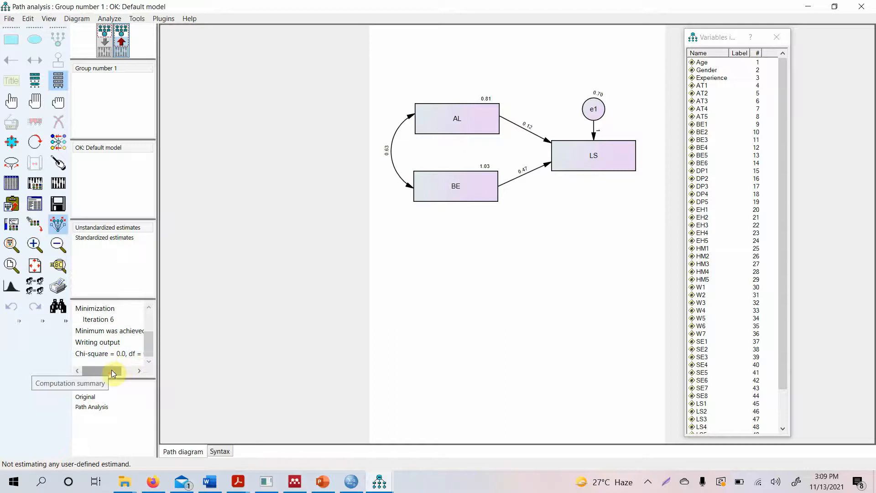
# Drag SE from the Variables list into the diagram as a new LS outcome
pyautogui.moveTo(95, 370); pyautogui.dragTo(120, 370)
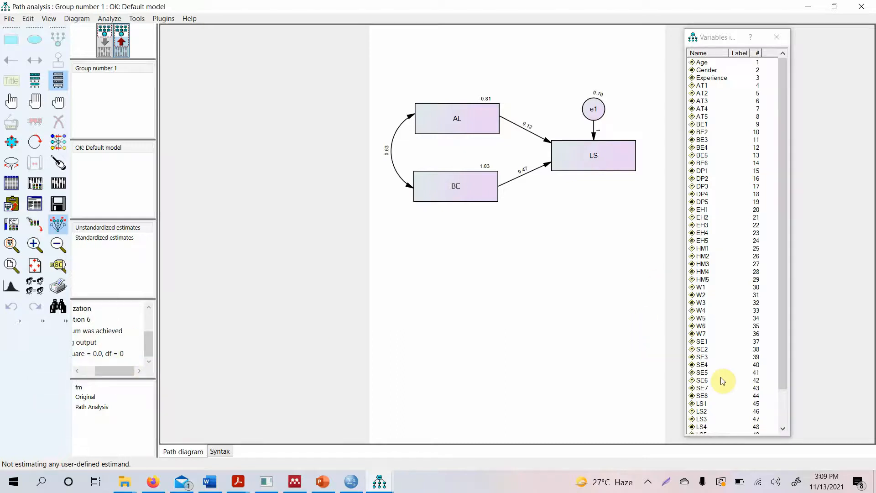
pyautogui.scroll(-3)
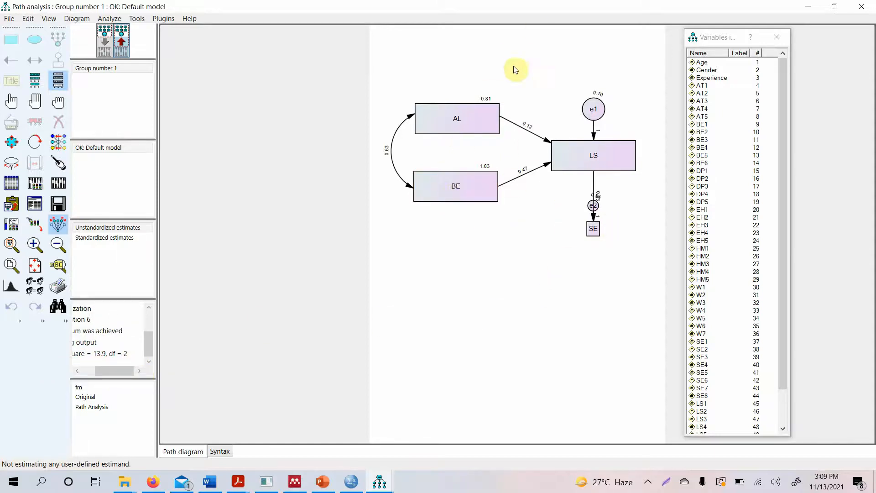
# Show the Model Fit summary in the text output: chi-square .000 on 0 df, CFI 1.000
pyautogui.click(455, 185)
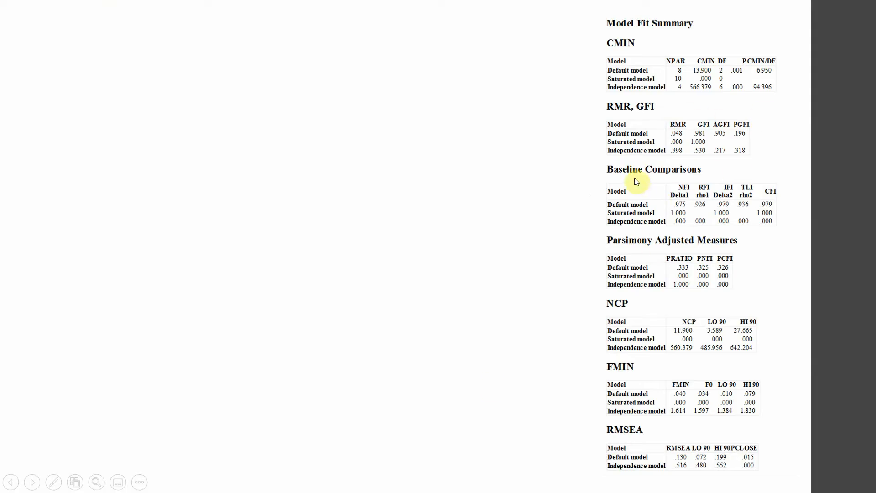
pyautogui.moveTo(586, 187)
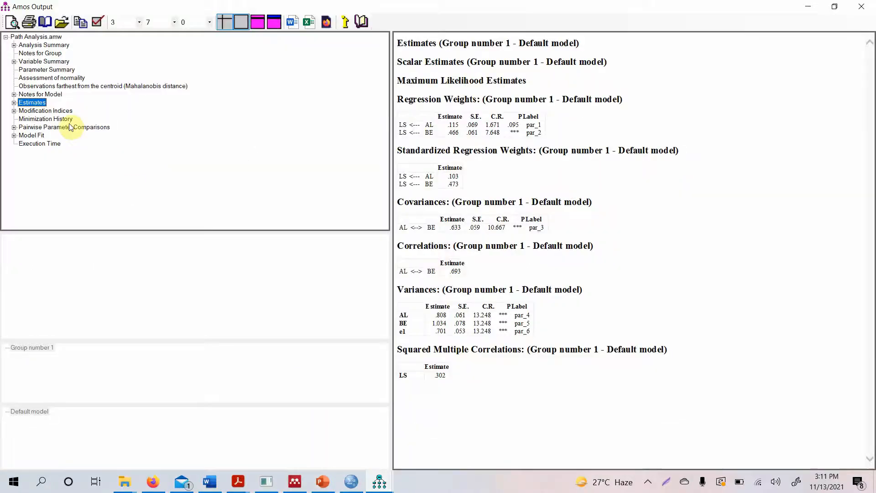
pyautogui.click(30, 135)
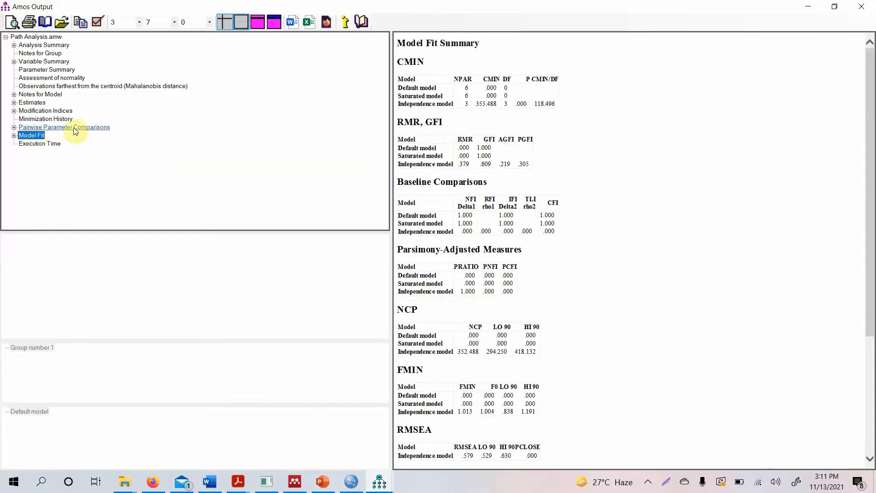